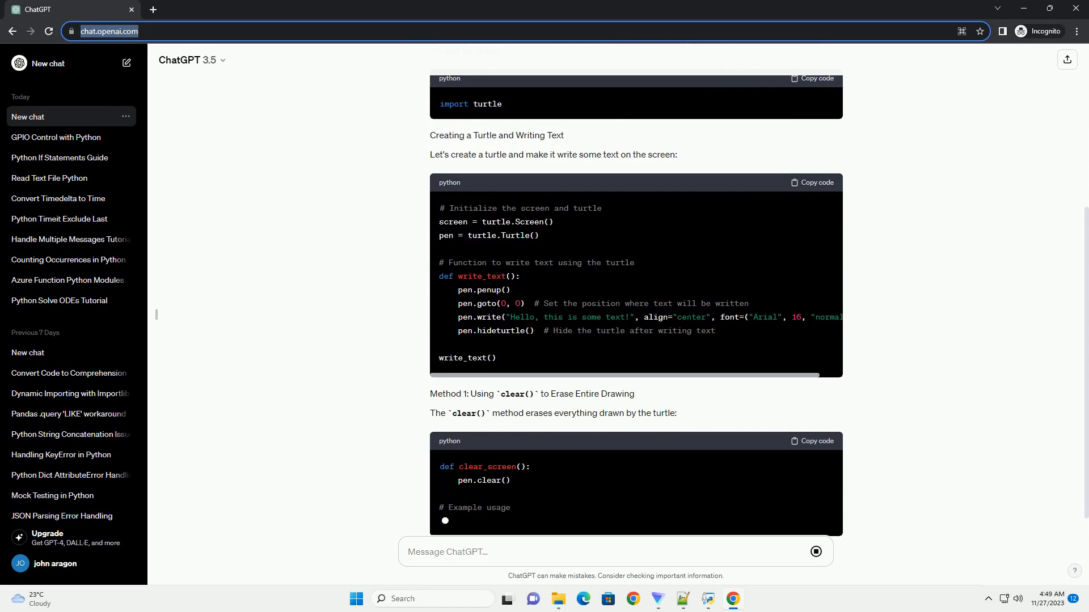
scroll("down", 3)
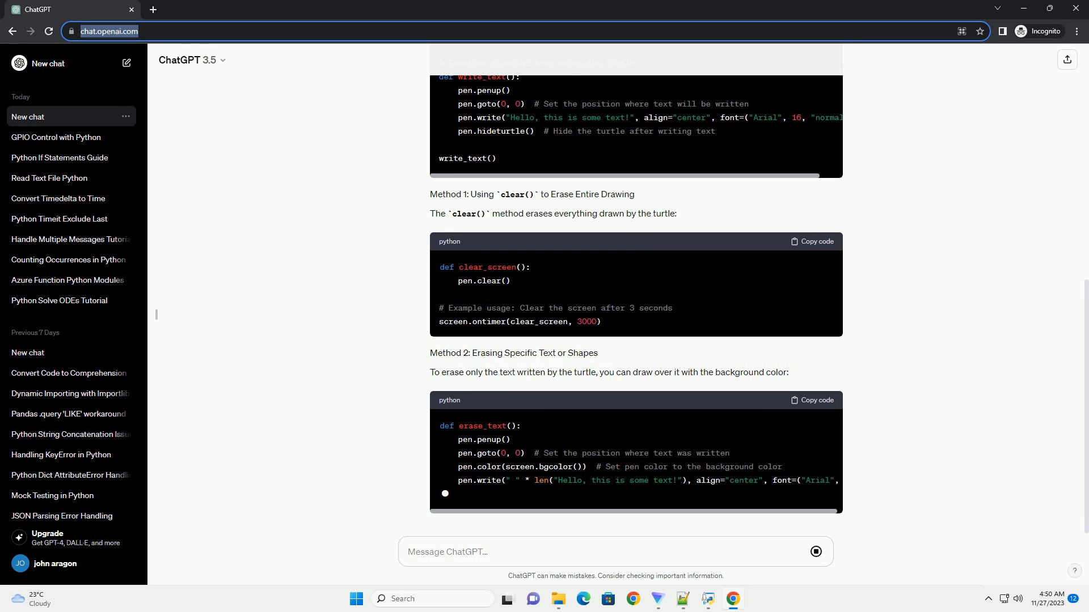
scroll("down", 3)
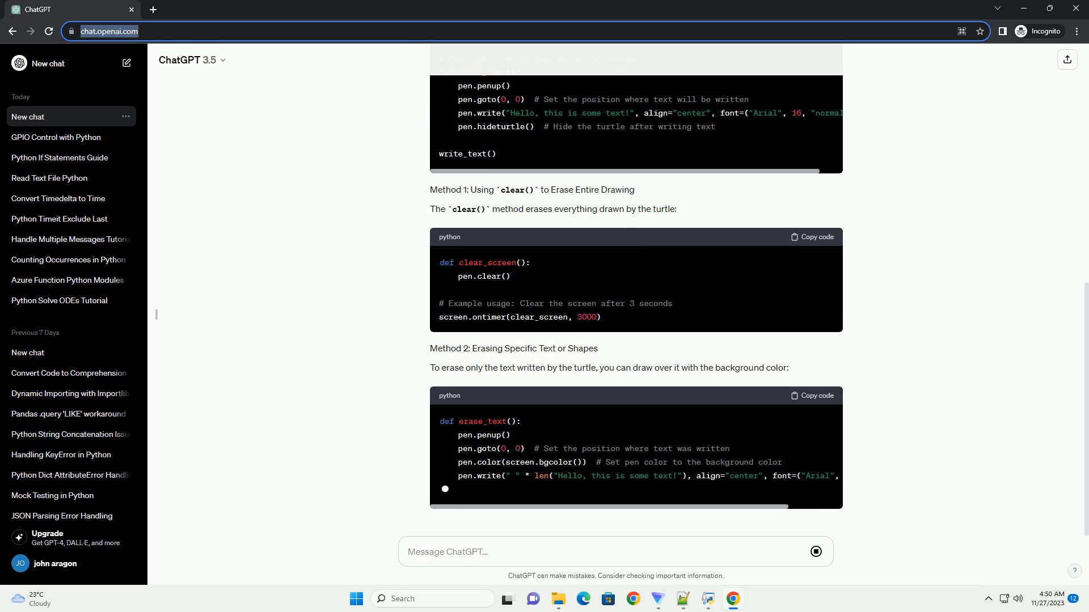